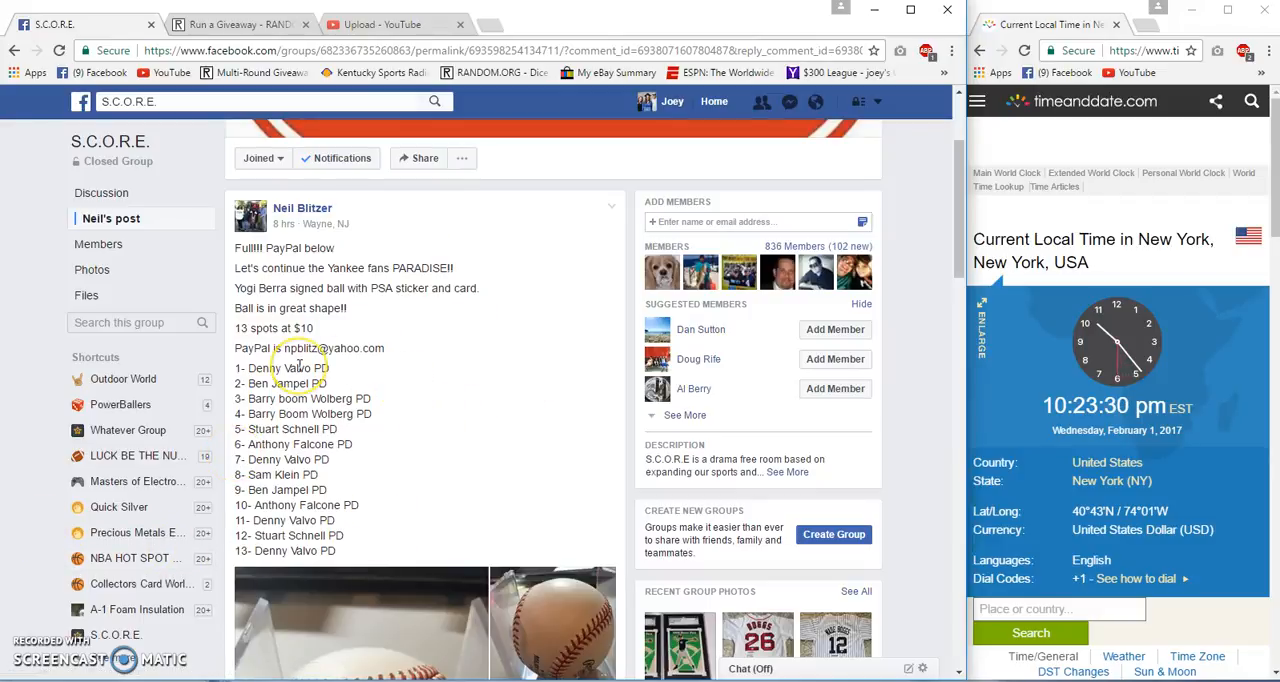
Copy the 13-spot entrant list from the Yogi Berra ball post and comment 'Live'
{"action": "double_click", "coordinate": [280, 368]}
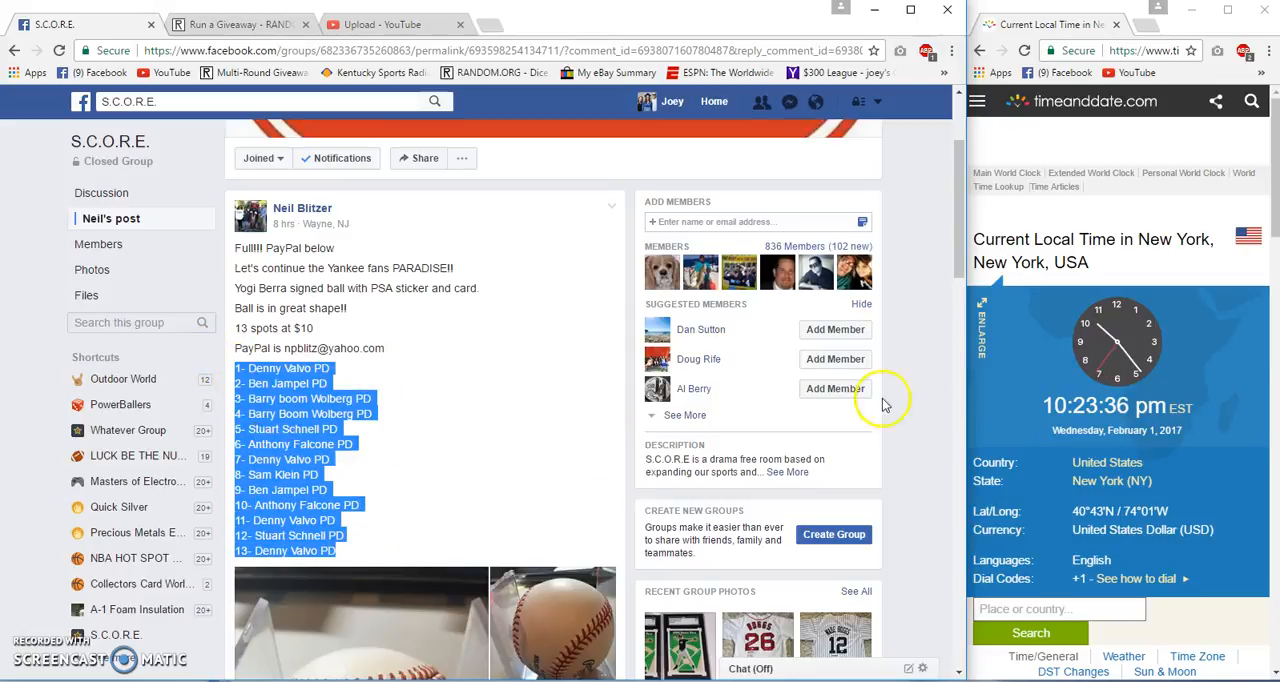
{"action": "scroll", "scroll_direction": "down", "scroll_amount": 3}
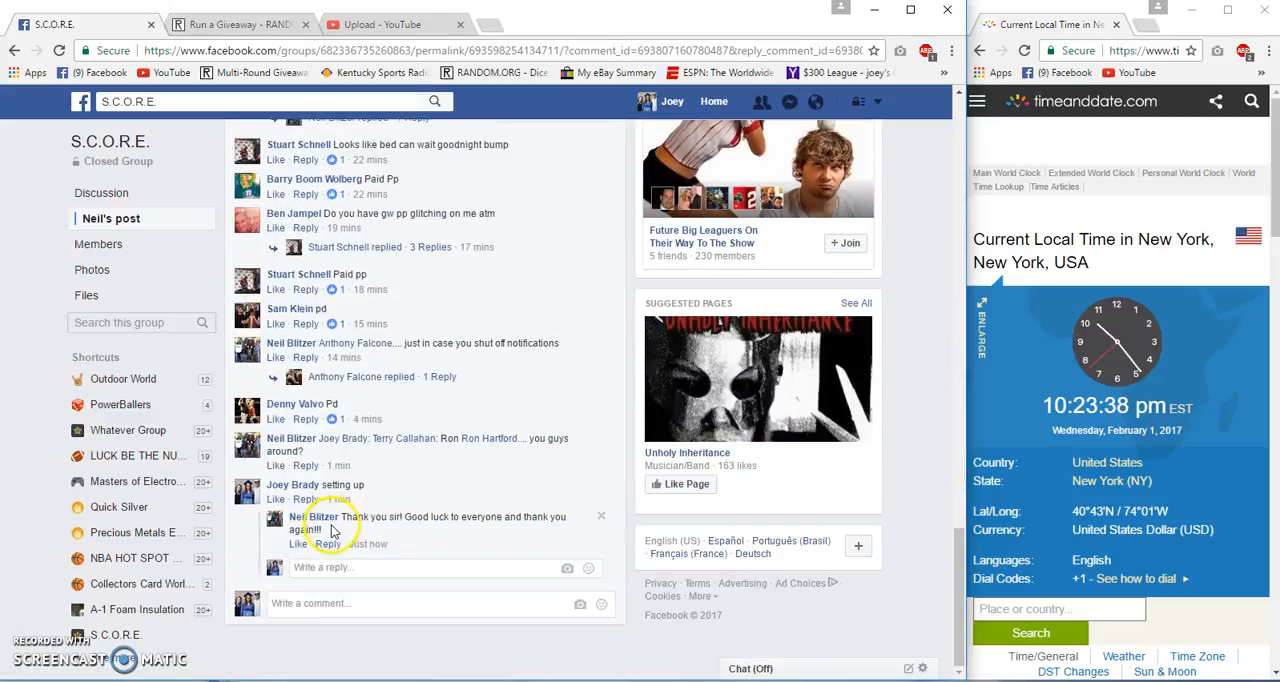
{"action": "type", "text": "Live"}
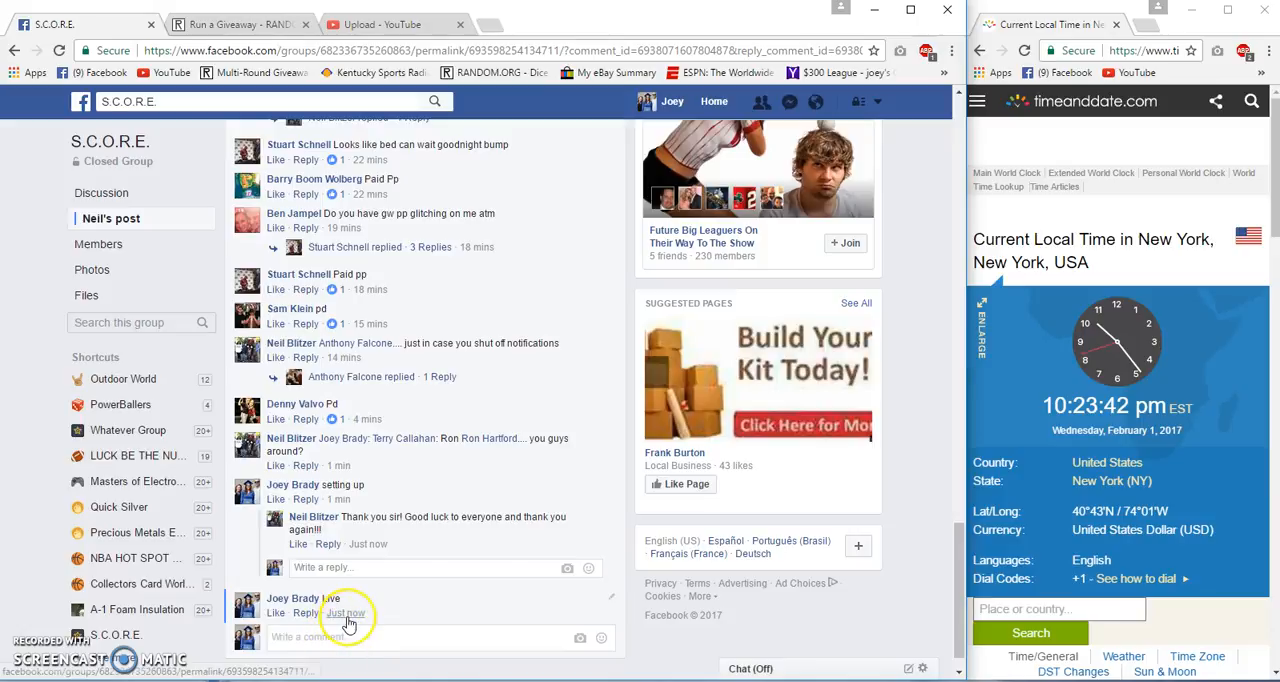
Set the round count with a 2d6 dice roll and begin the 13-entry giveaway
{"action": "left_click", "coordinate": [238, 24]}
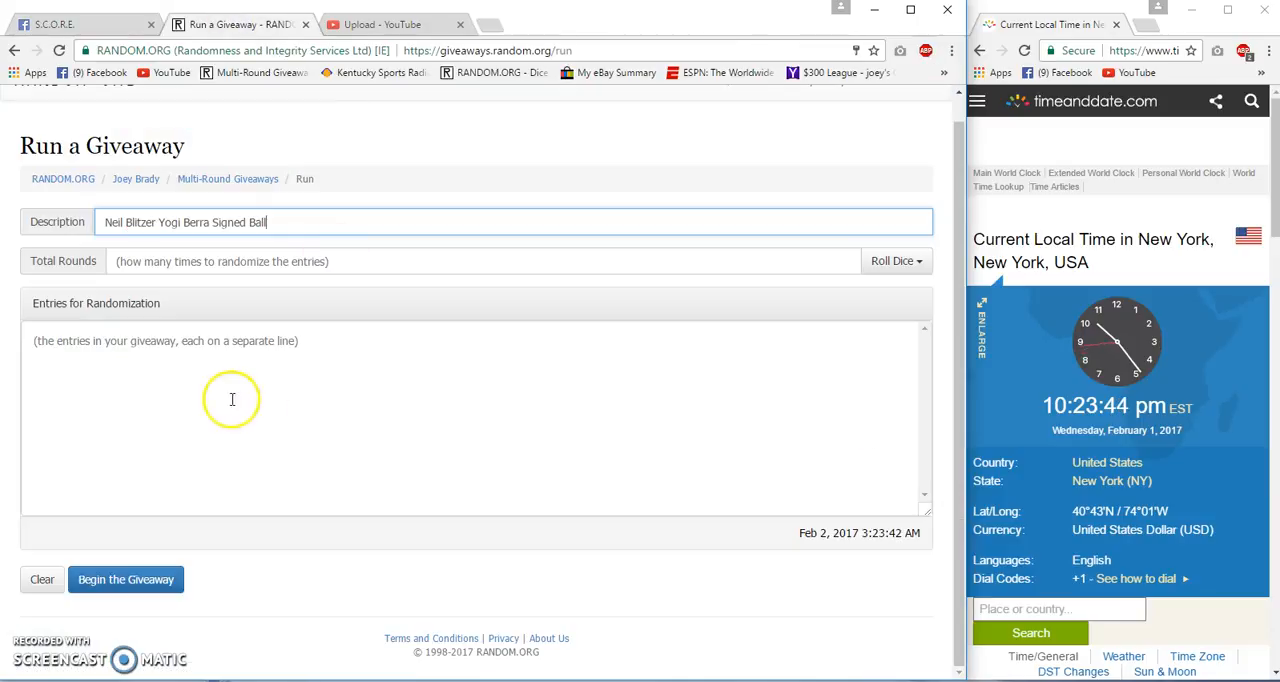
{"action": "left_click", "coordinate": [892, 261]}
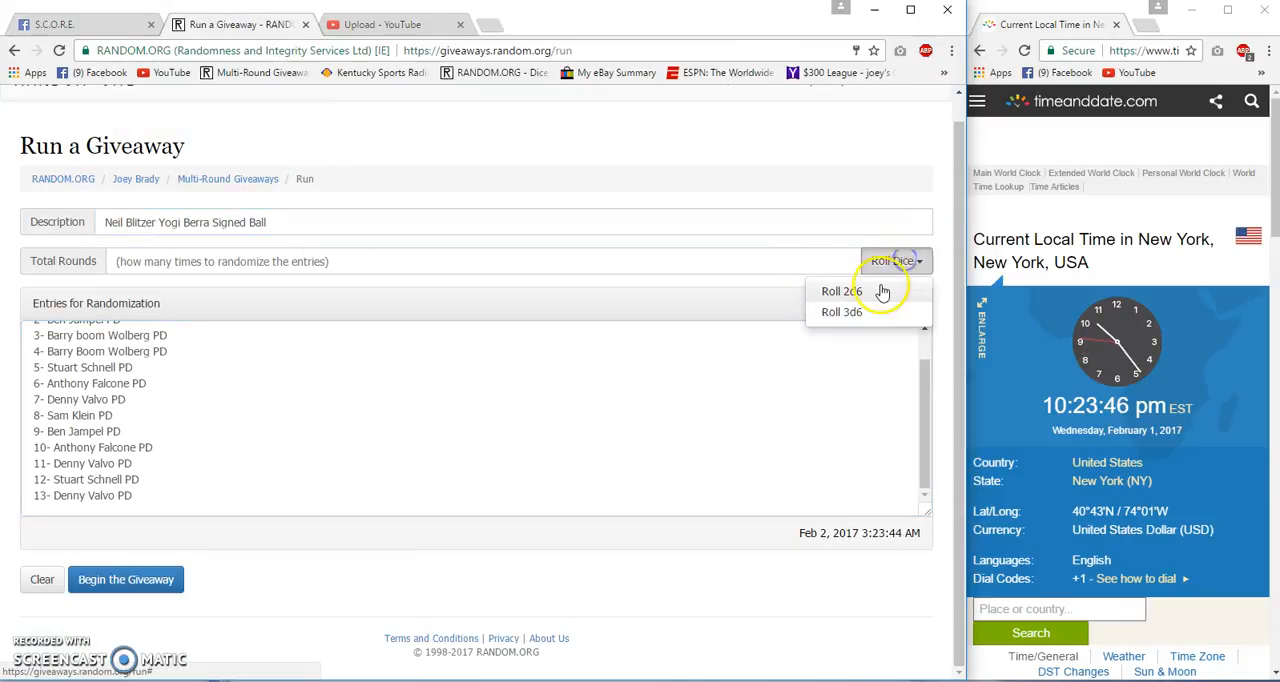
{"action": "left_click", "coordinate": [841, 291]}
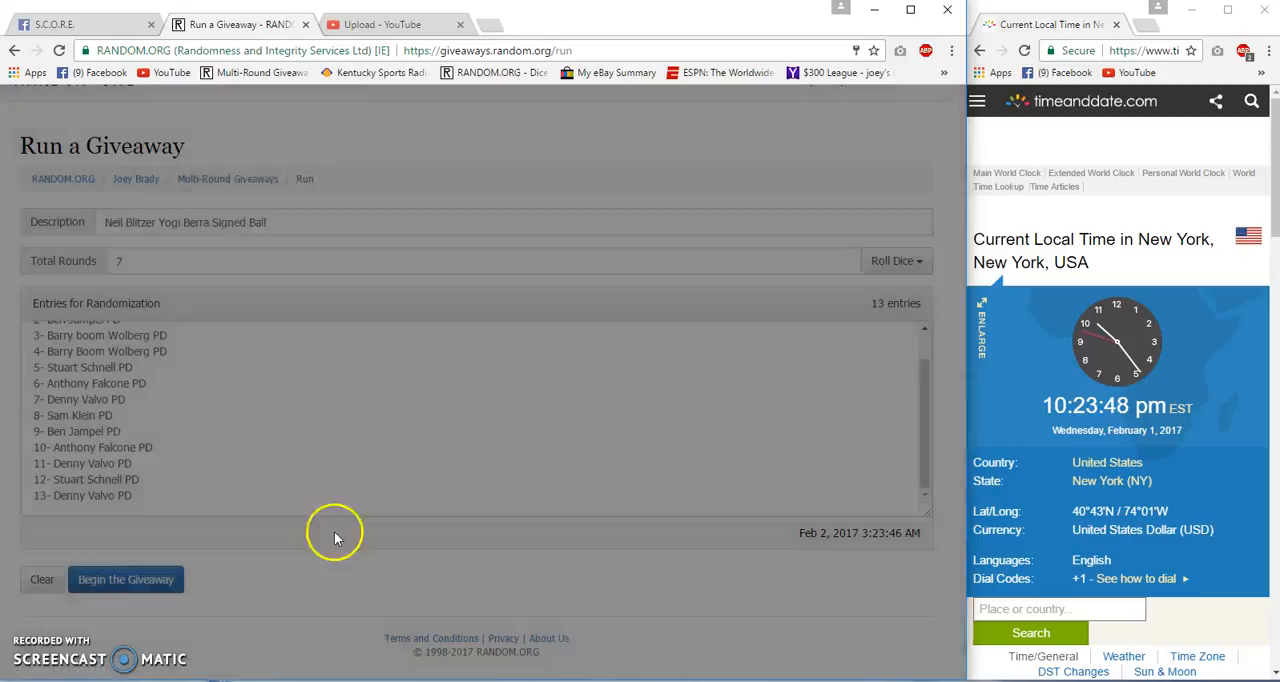
{"action": "left_click", "coordinate": [125, 579]}
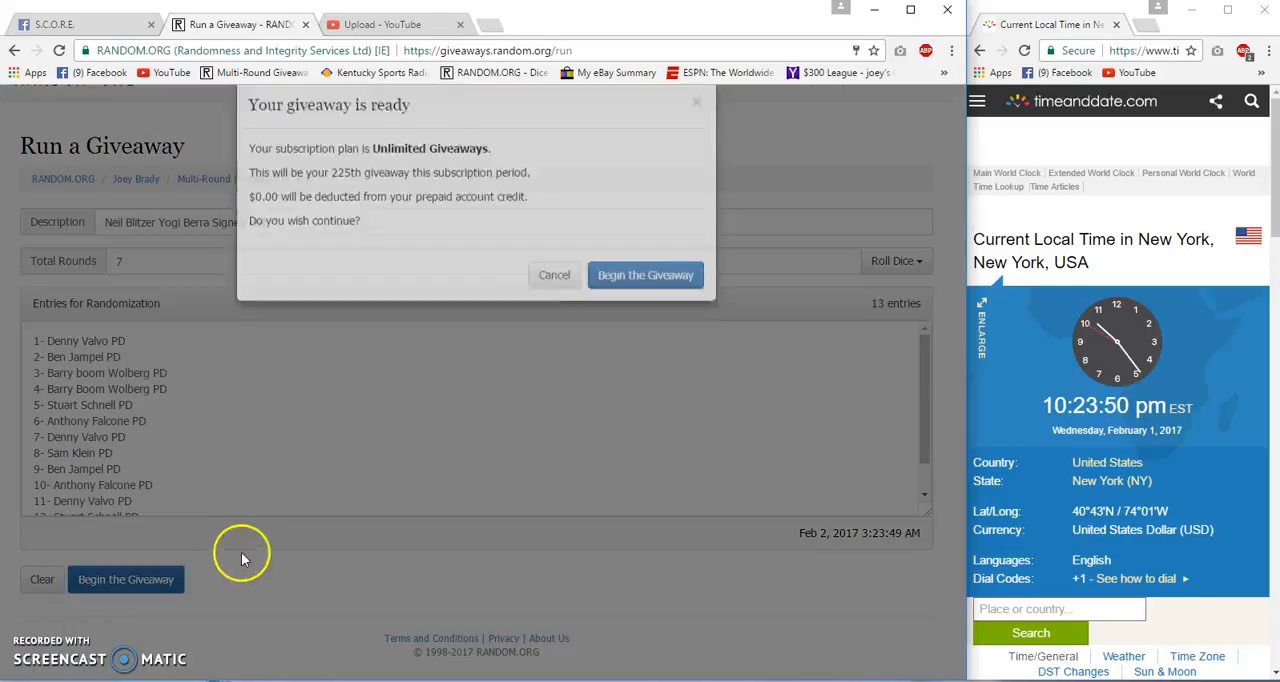
{"action": "left_click", "coordinate": [645, 275]}
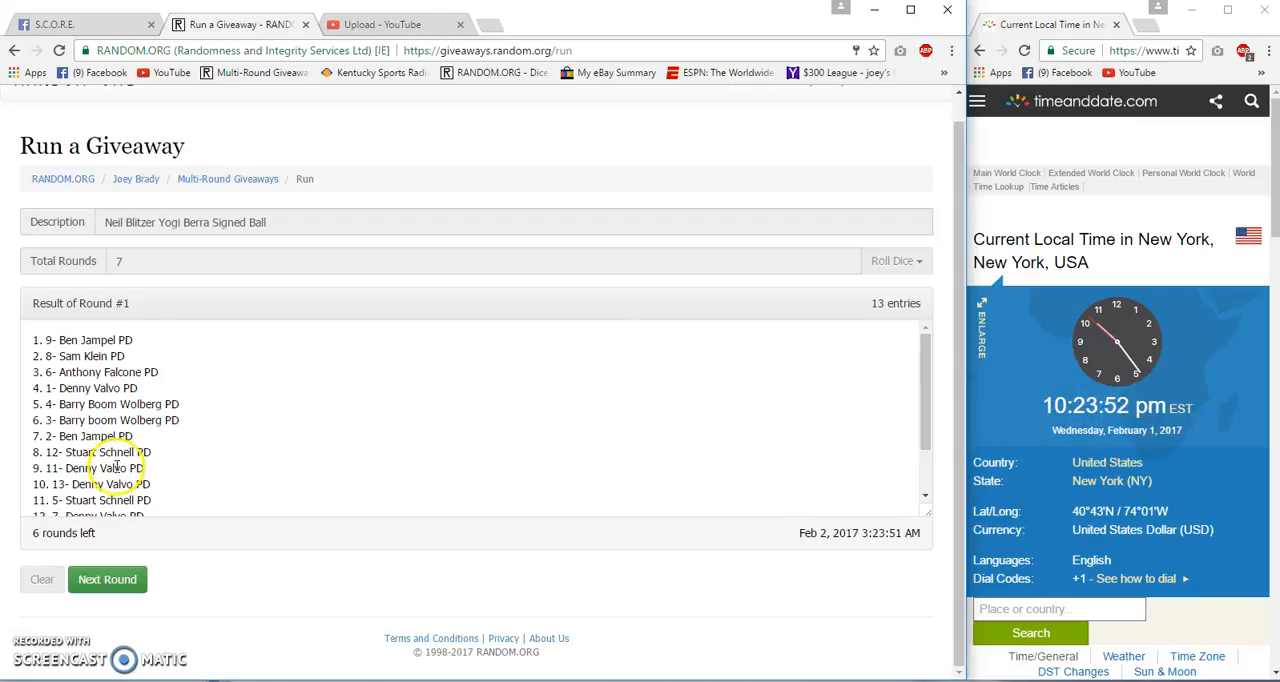
Run the giveaway's randomization rounds through round 6, back on the Facebook thread
{"action": "left_click", "coordinate": [107, 579]}
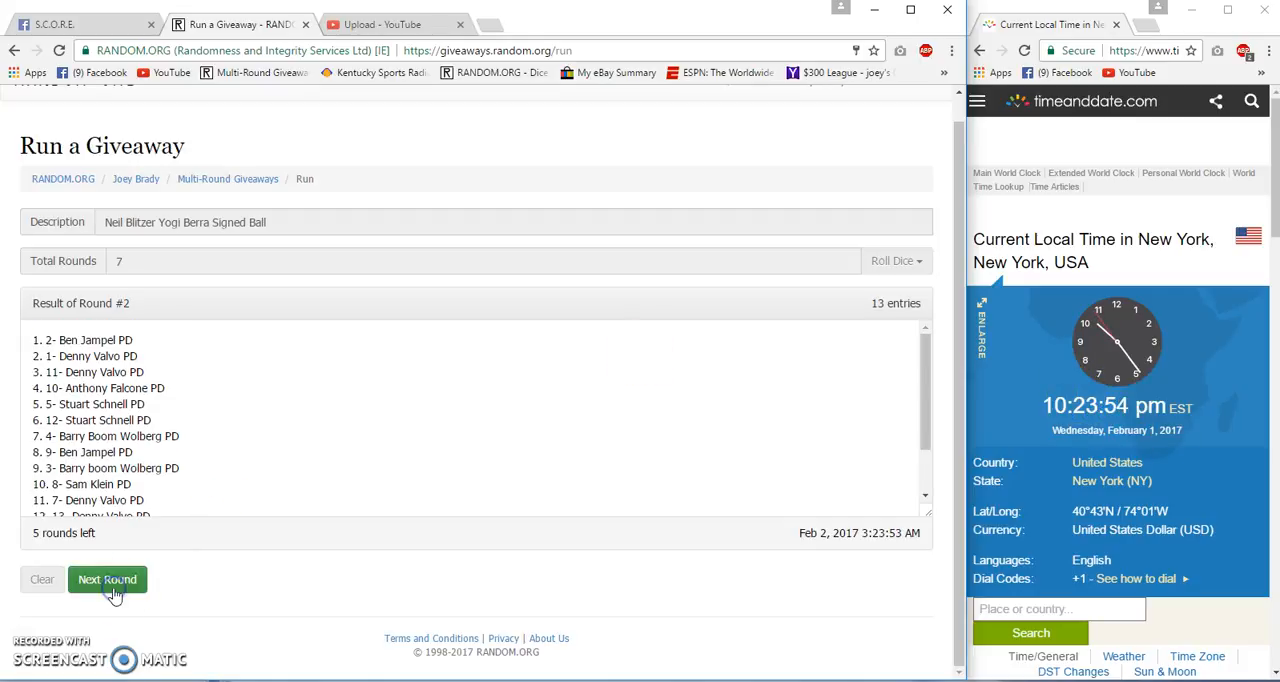
{"action": "left_click", "coordinate": [107, 579]}
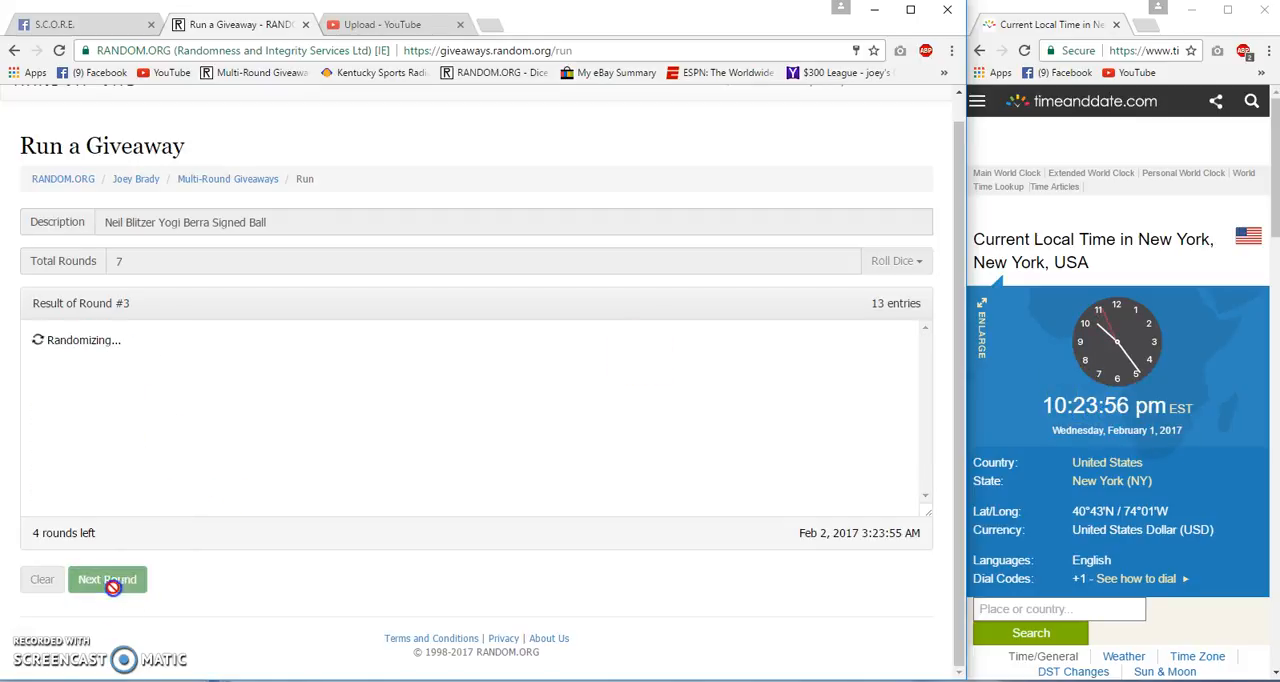
{"action": "left_click", "coordinate": [107, 579]}
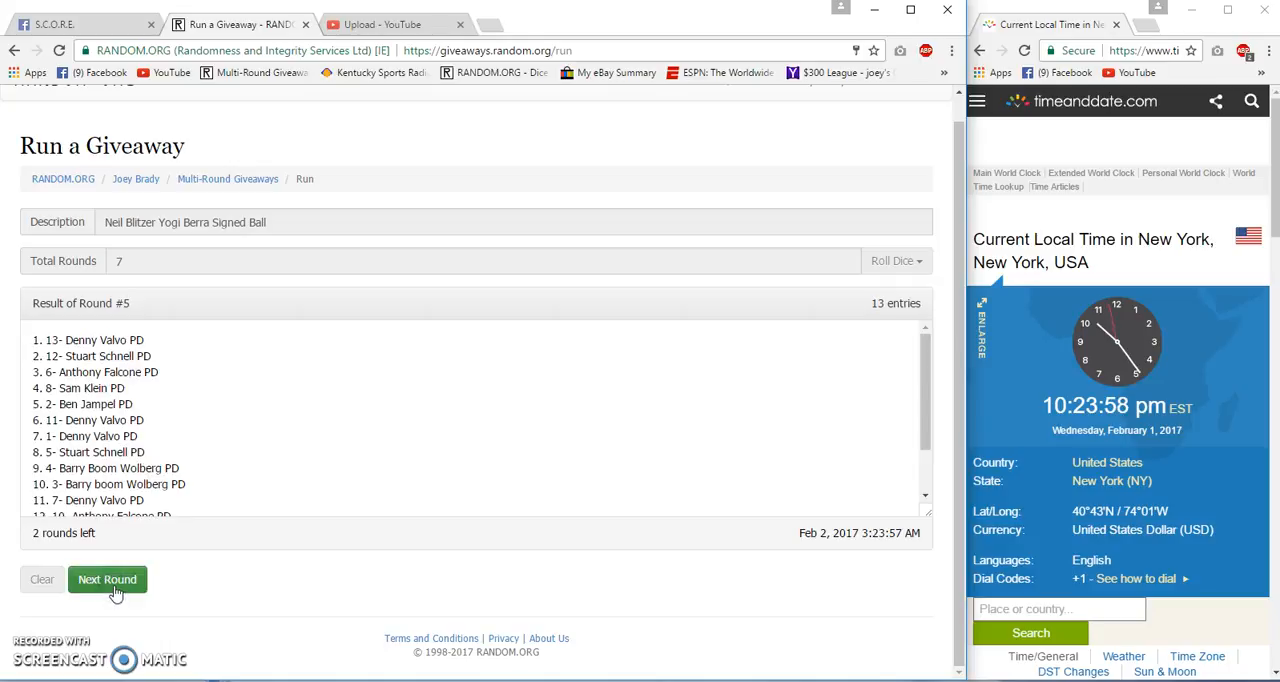
{"action": "left_click", "coordinate": [107, 579]}
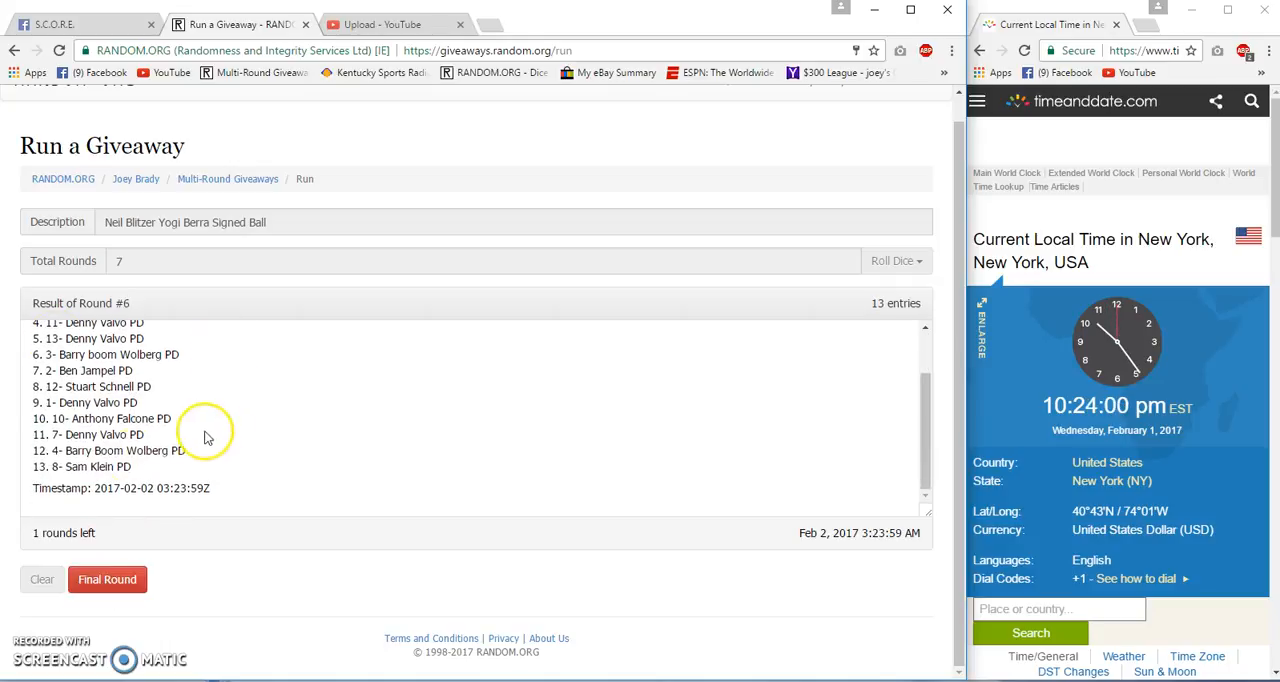
{"action": "left_click", "coordinate": [80, 24]}
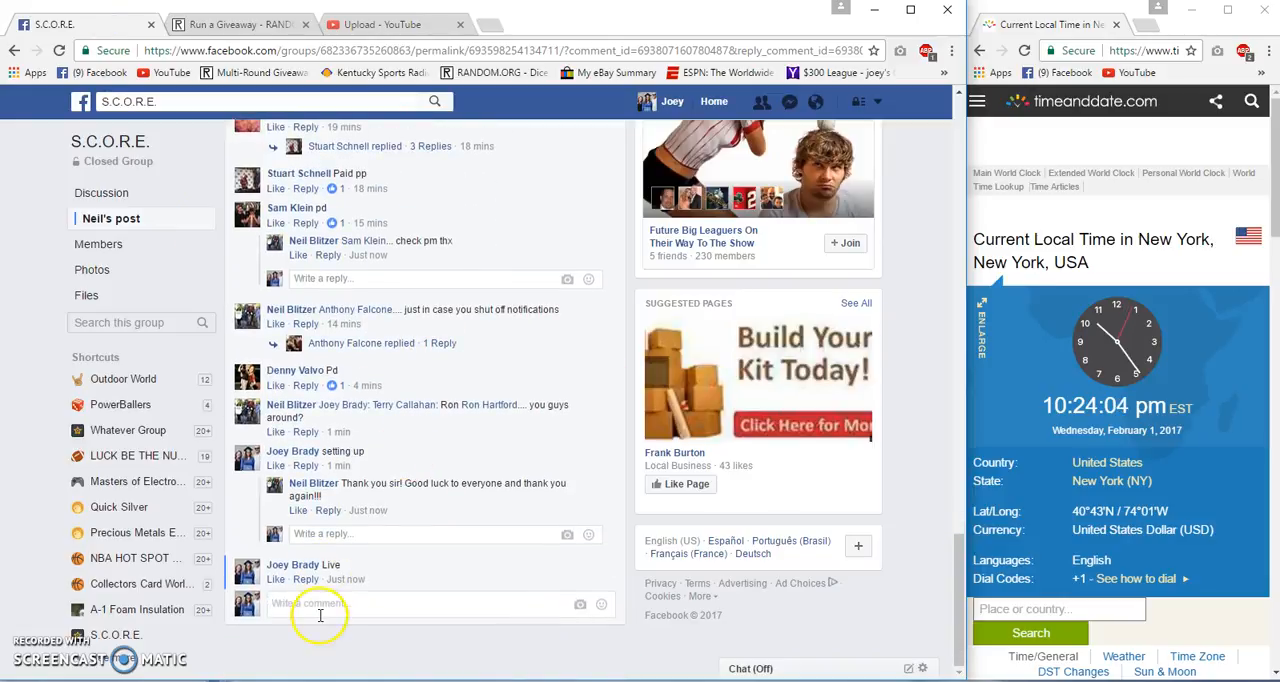
Post 'Good Luck Final Roll' on the Facebook thread and return to RANDOM.ORG
{"action": "type", "text": "Good Lu"}
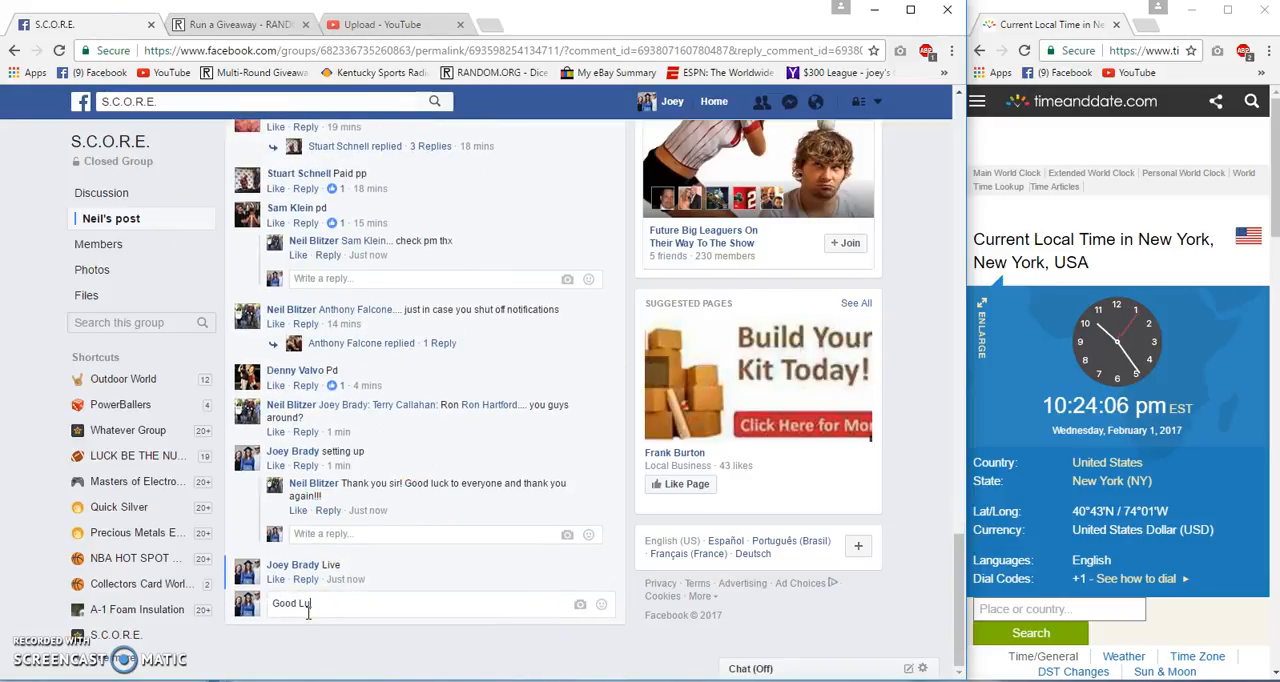
{"action": "key", "text": "enter"}
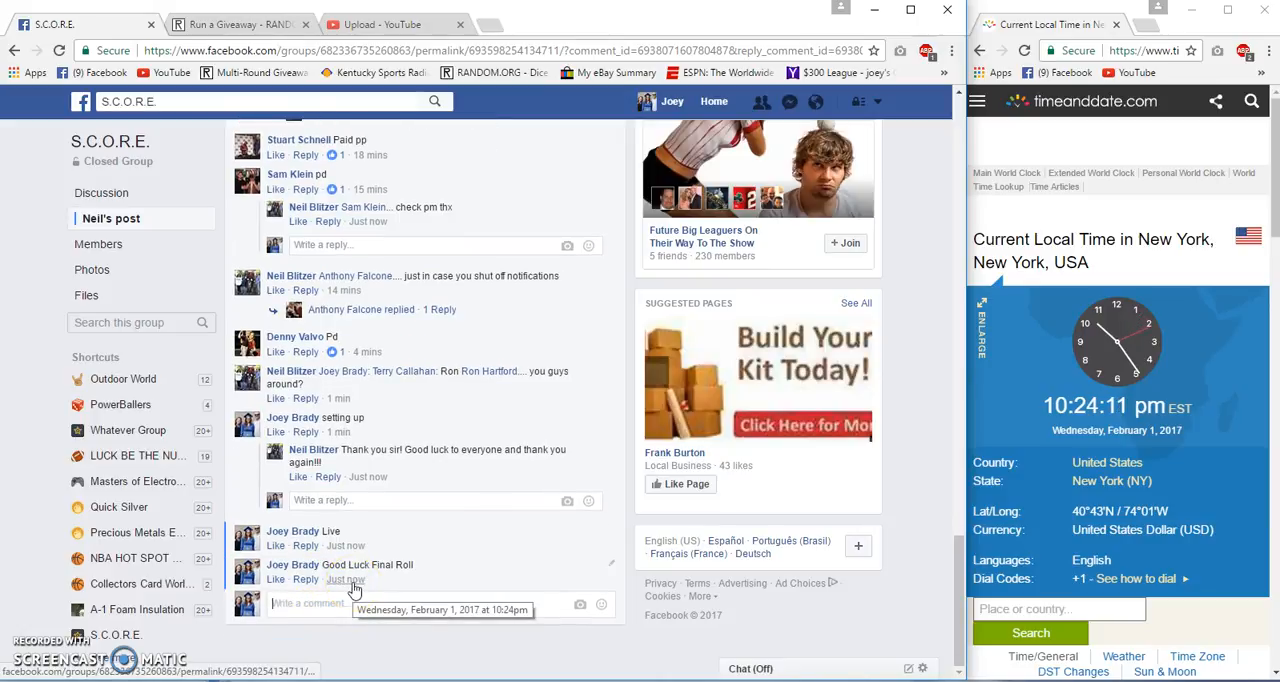
{"action": "left_click", "coordinate": [240, 24]}
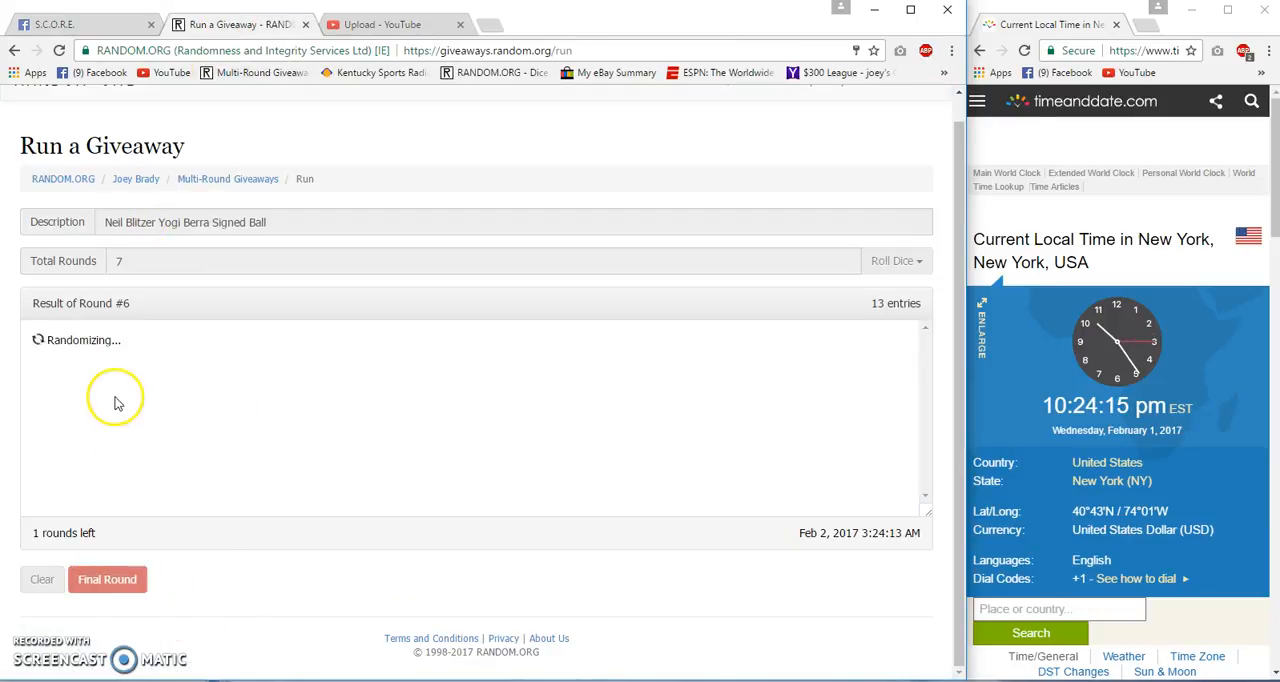
Run round 7, the final round, until the giveaway shows Completed
{"action": "left_click", "coordinate": [106, 579]}
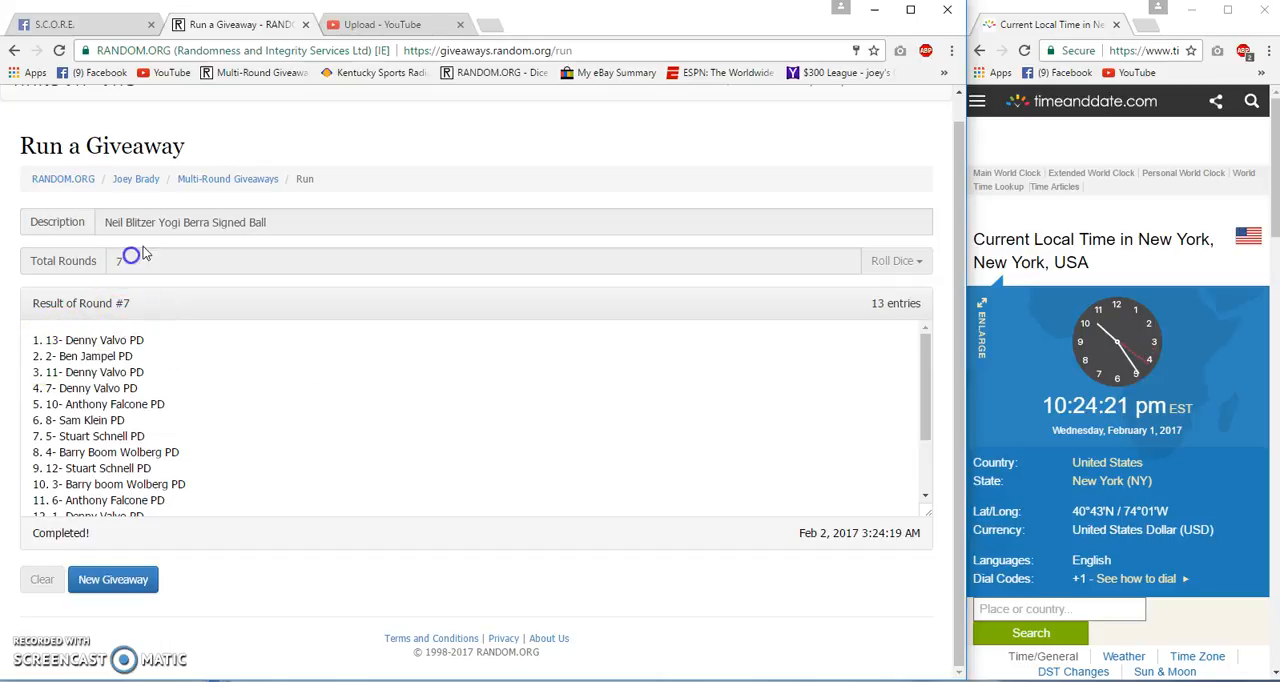
{"action": "scroll", "scroll_direction": "down", "scroll_amount": 3}
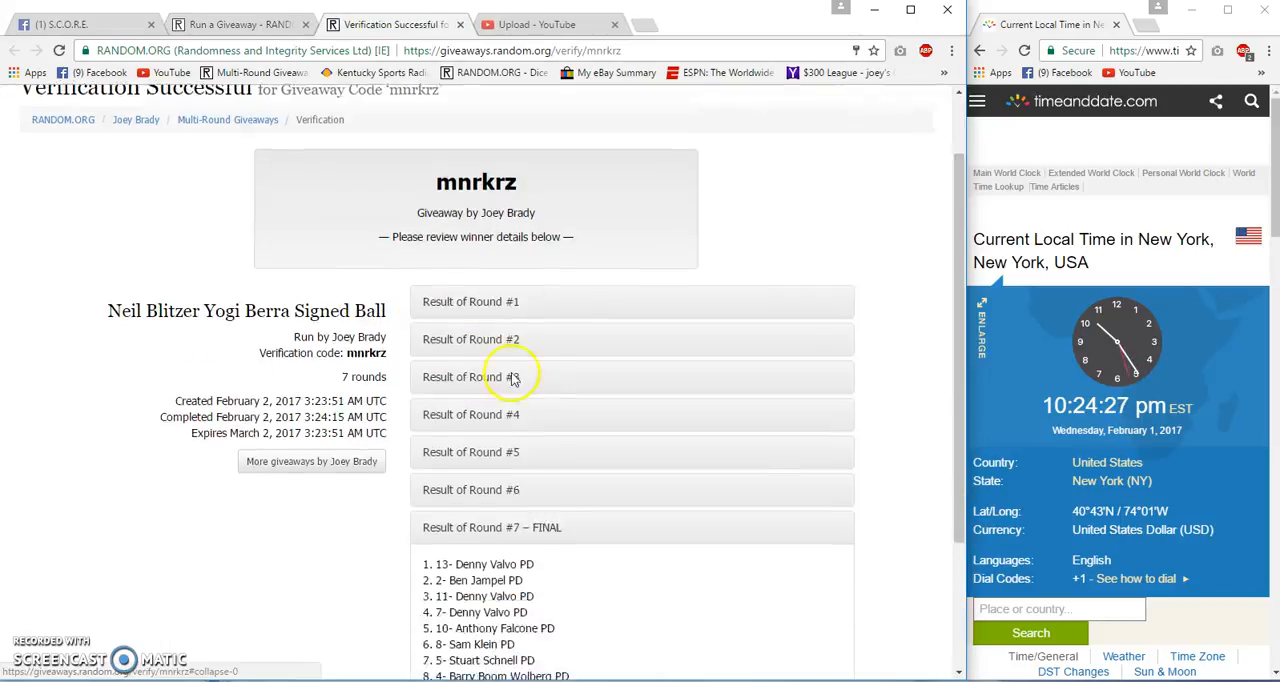
{"action": "scroll", "scroll_direction": "down", "scroll_amount": 3}
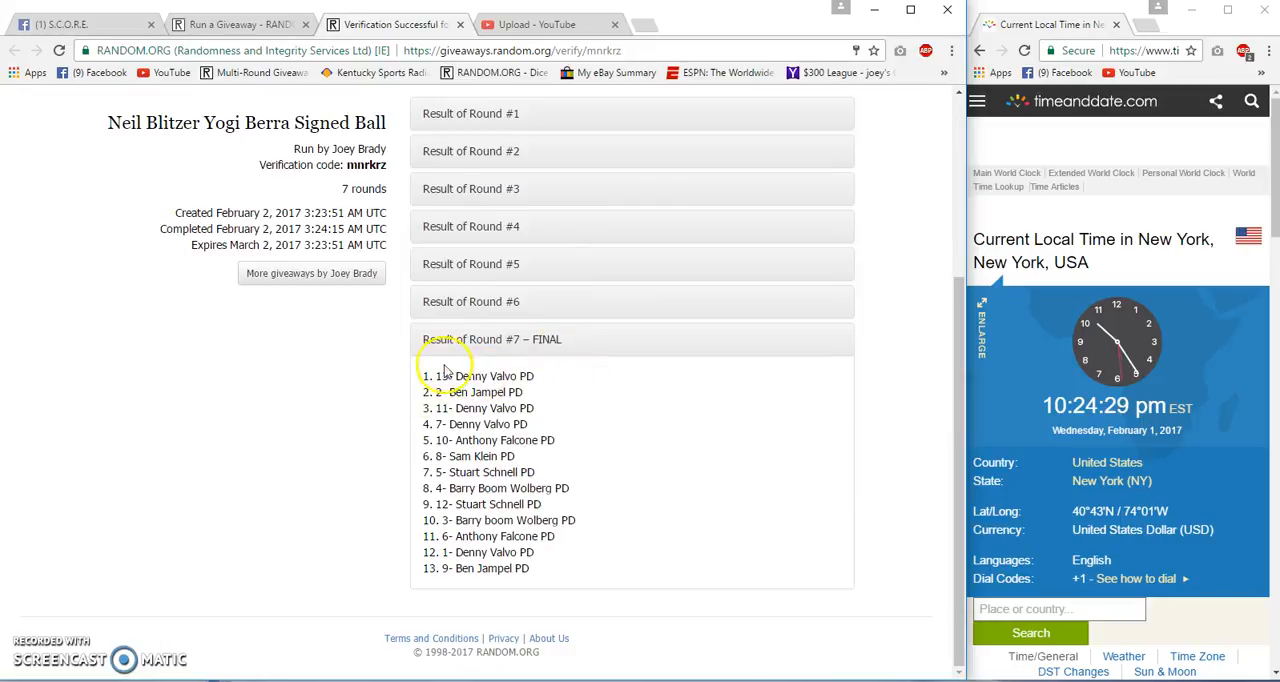